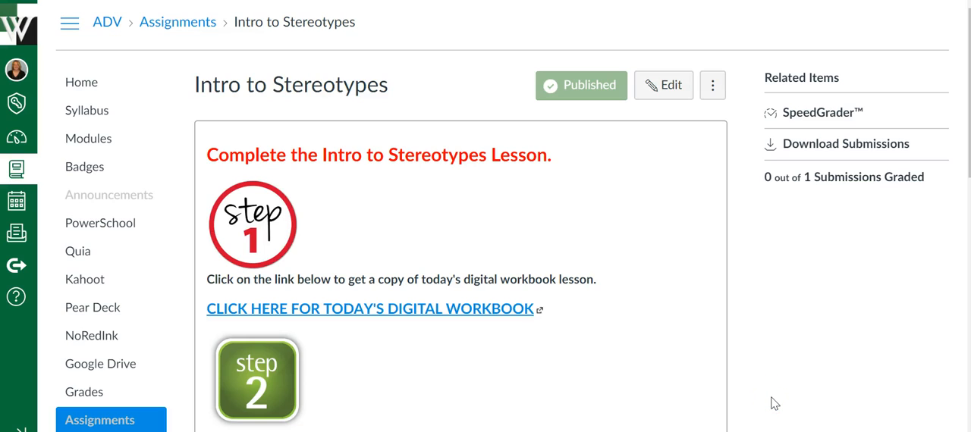
{"action": "mouse_move", "coordinate": [482, 121]}
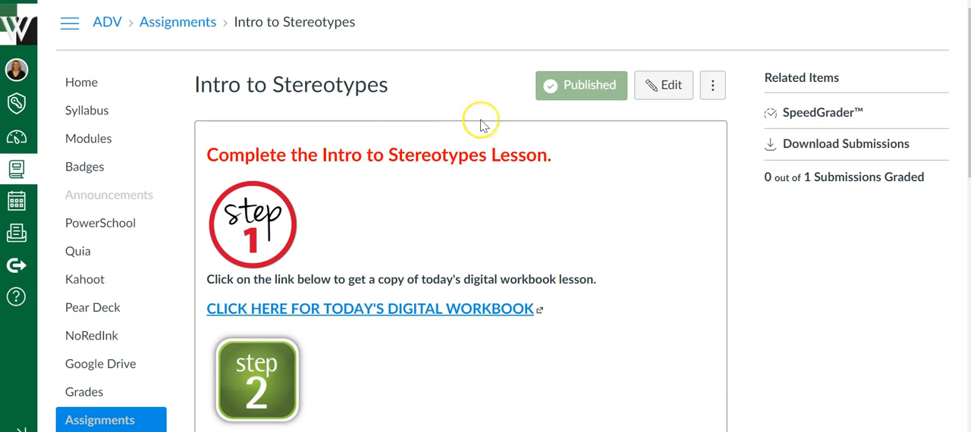
{"action": "mouse_move", "coordinate": [729, 219]}
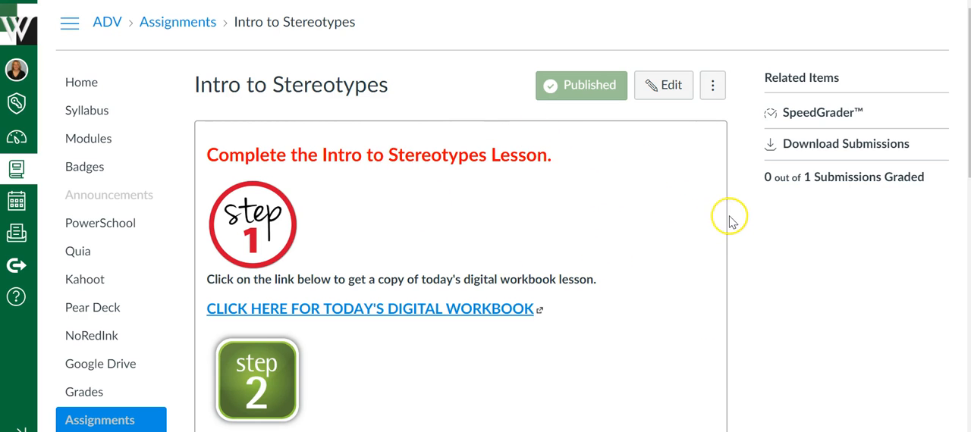
Scroll the Intro to Stereotypes assignment down to its points, due dates and + Rubric area.
{"action": "scroll", "scroll_direction": "down", "scroll_amount": 3}
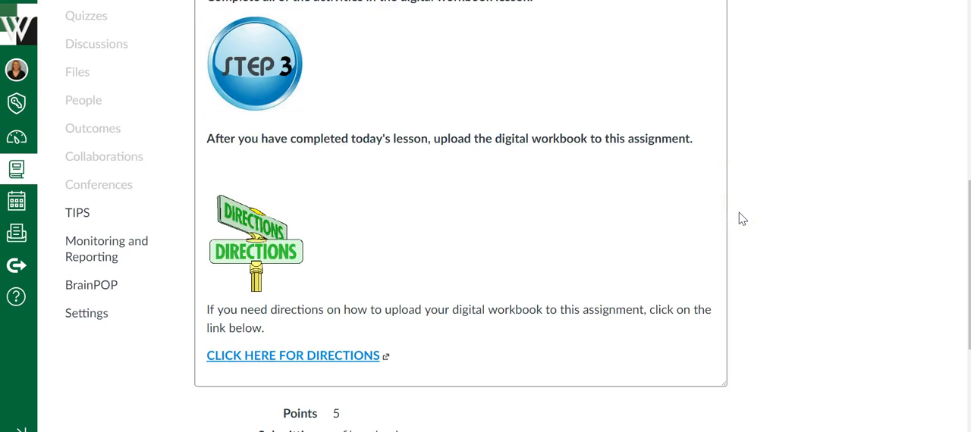
{"action": "scroll", "scroll_direction": "down", "scroll_amount": 3}
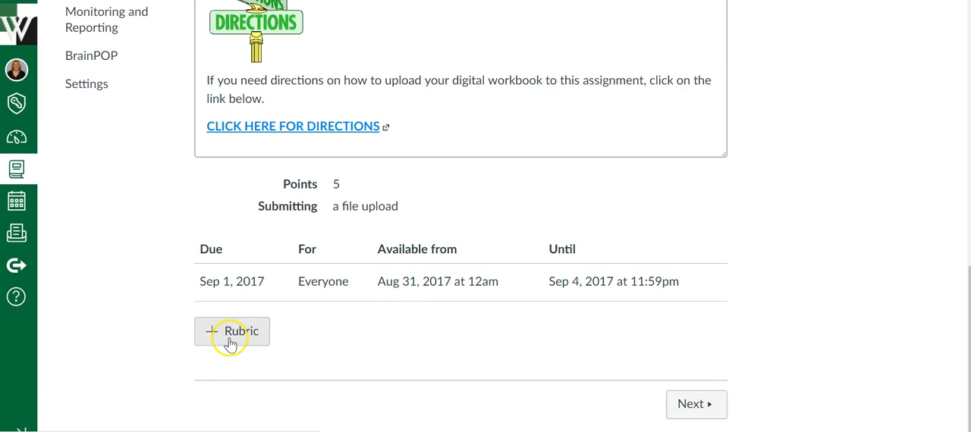
{"action": "mouse_move", "coordinate": [240, 337]}
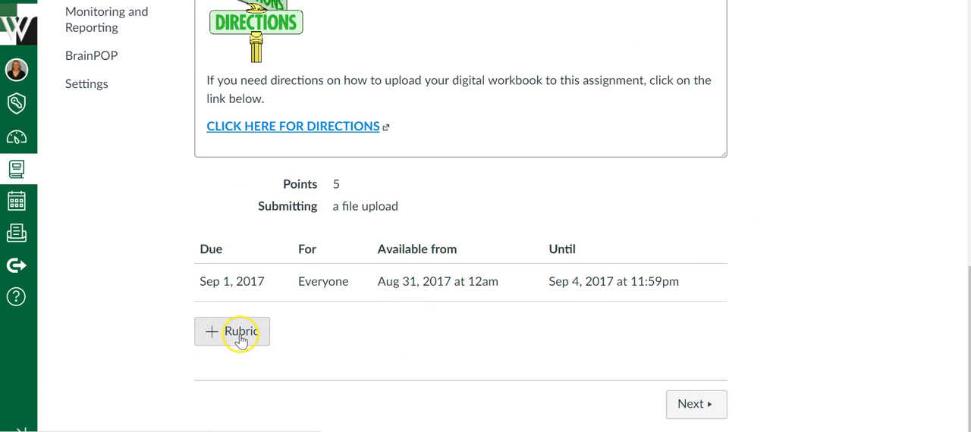
Add a rubric, browse existing ones and preview 3 Pt Para w/Outcomes from Language Arts - Horner.
{"action": "left_click", "coordinate": [232, 332]}
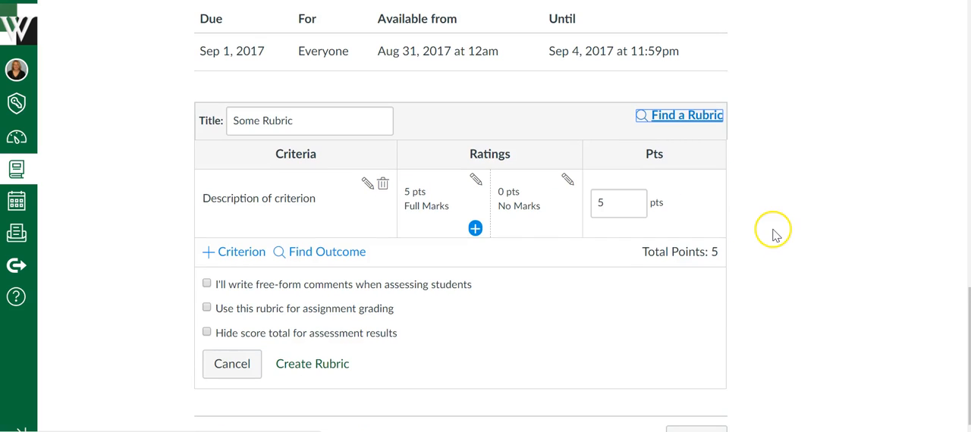
{"action": "mouse_move", "coordinate": [685, 115]}
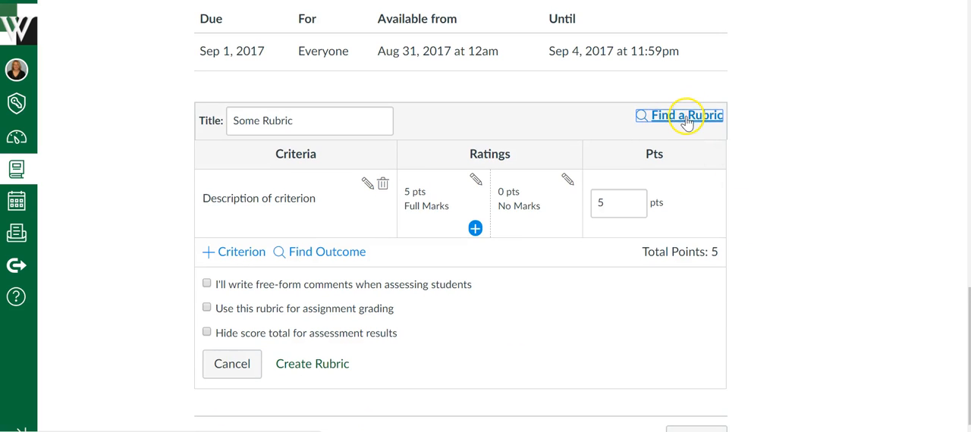
{"action": "left_click", "coordinate": [686, 116]}
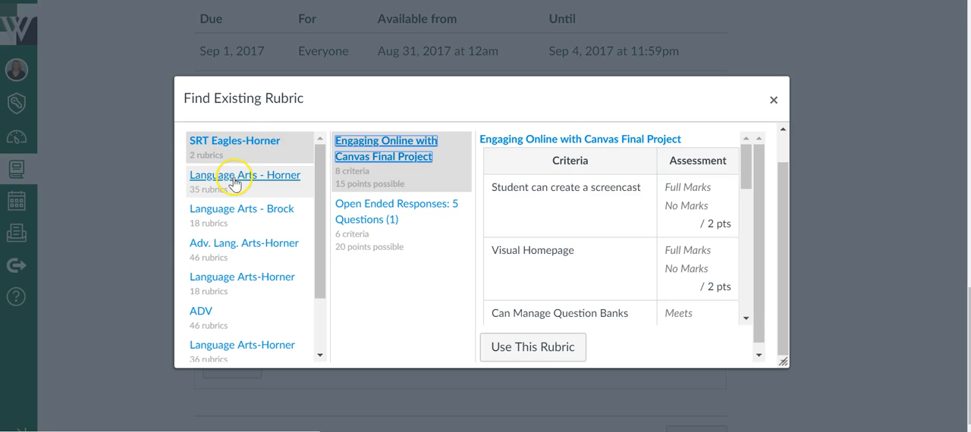
{"action": "left_click", "coordinate": [245, 175]}
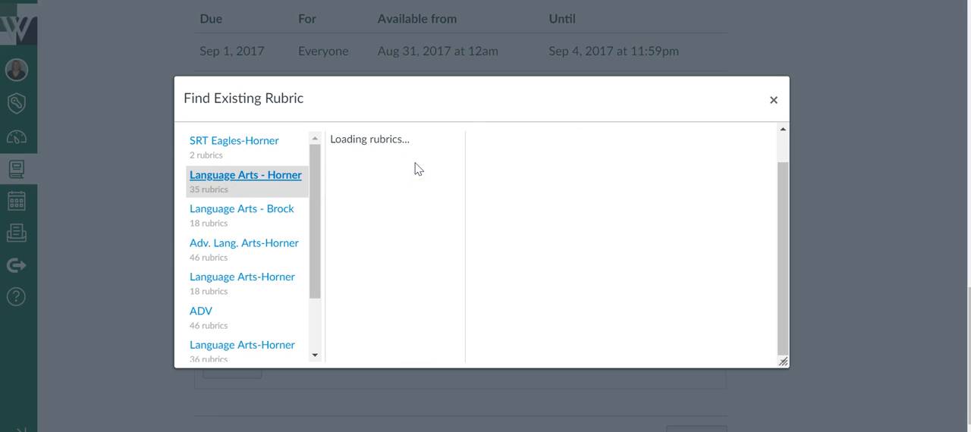
{"action": "left_click", "coordinate": [390, 189]}
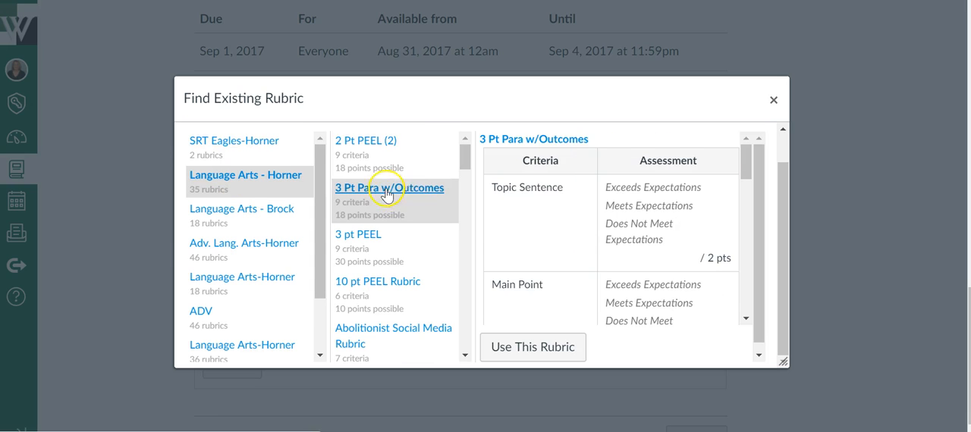
{"action": "mouse_move", "coordinate": [531, 345]}
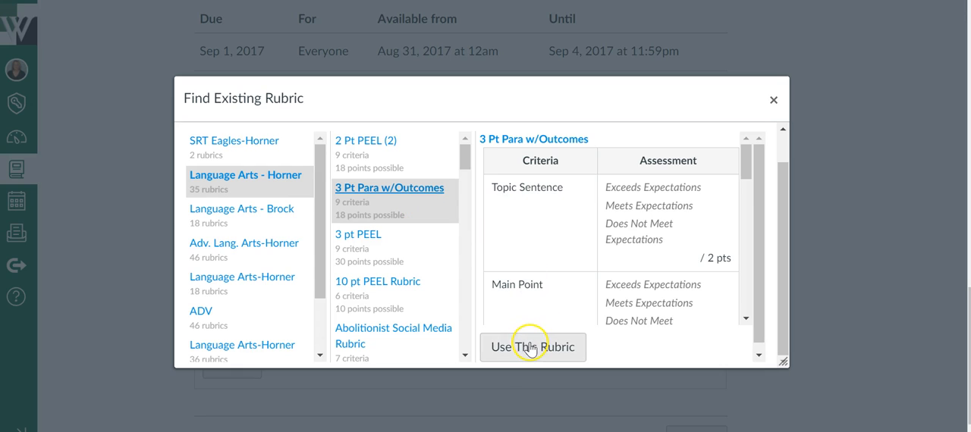
{"action": "mouse_move", "coordinate": [773, 100]}
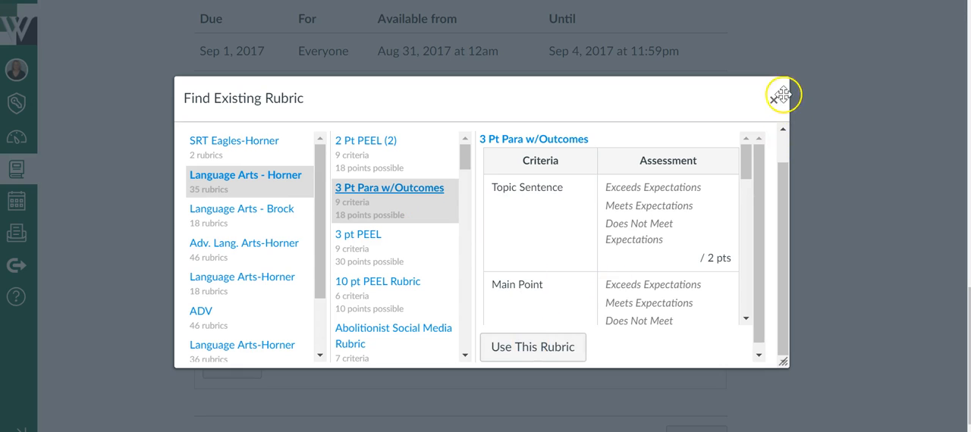
Close the rubric finder unused and review the Some Rubric title without changing it.
{"action": "left_click", "coordinate": [778, 97]}
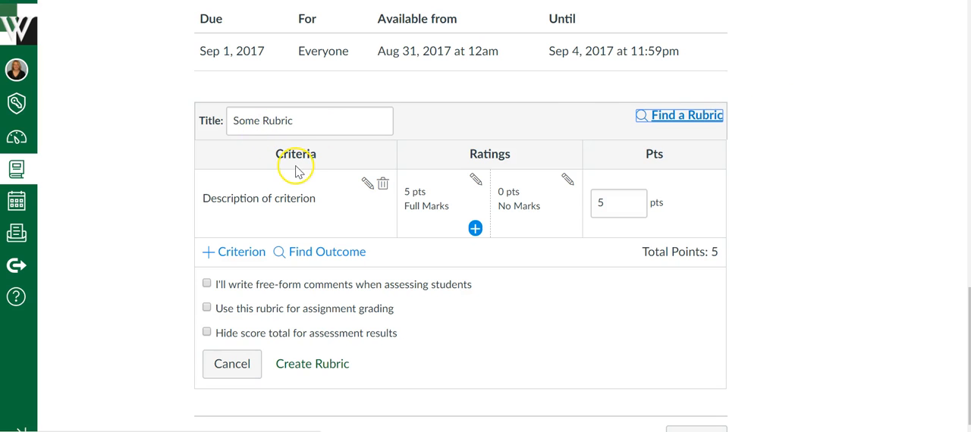
{"action": "mouse_move", "coordinate": [461, 244]}
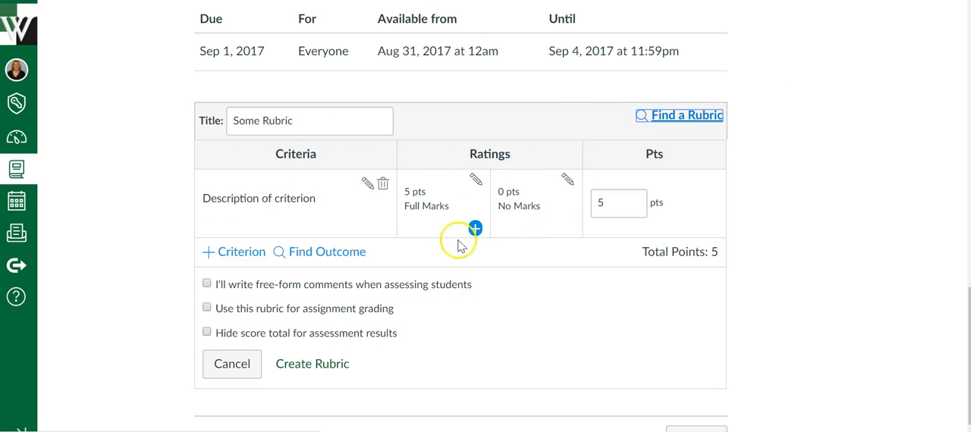
{"action": "triple_click", "coordinate": [310, 122]}
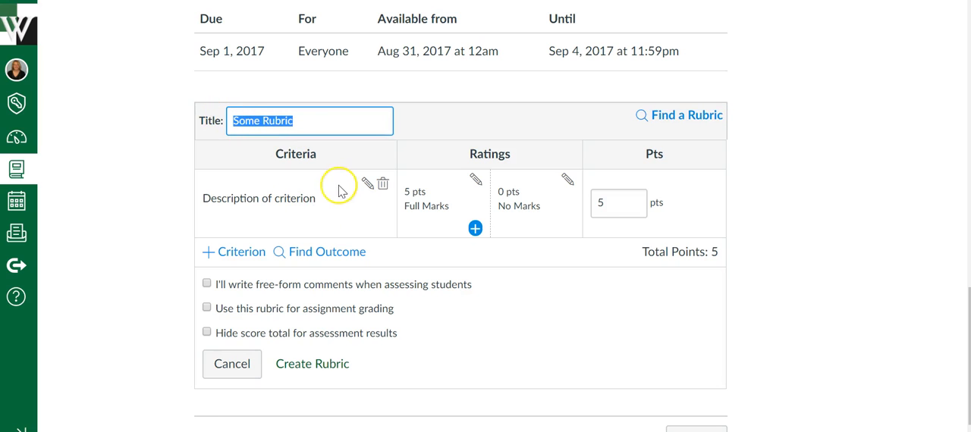
{"action": "mouse_move", "coordinate": [549, 196]}
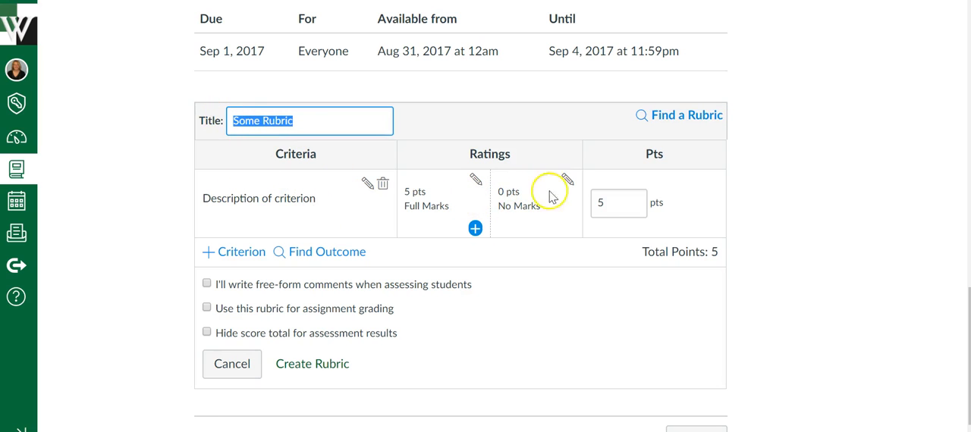
{"action": "mouse_move", "coordinate": [485, 161]}
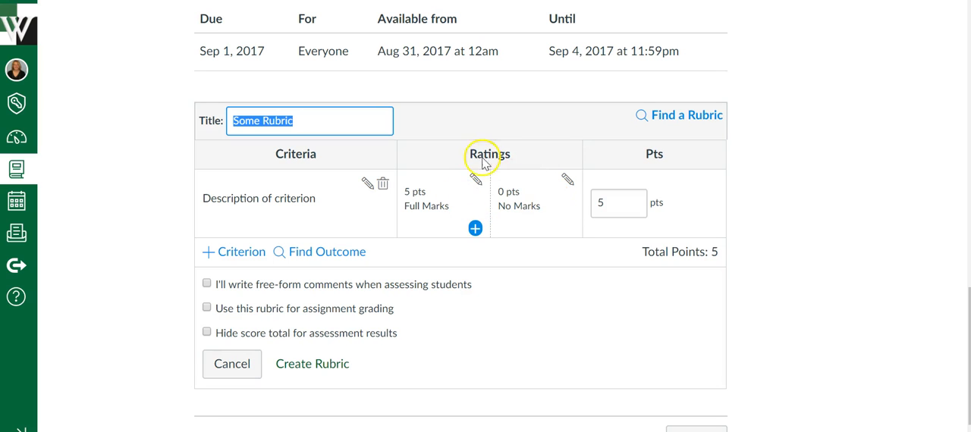
{"action": "left_click", "coordinate": [475, 228]}
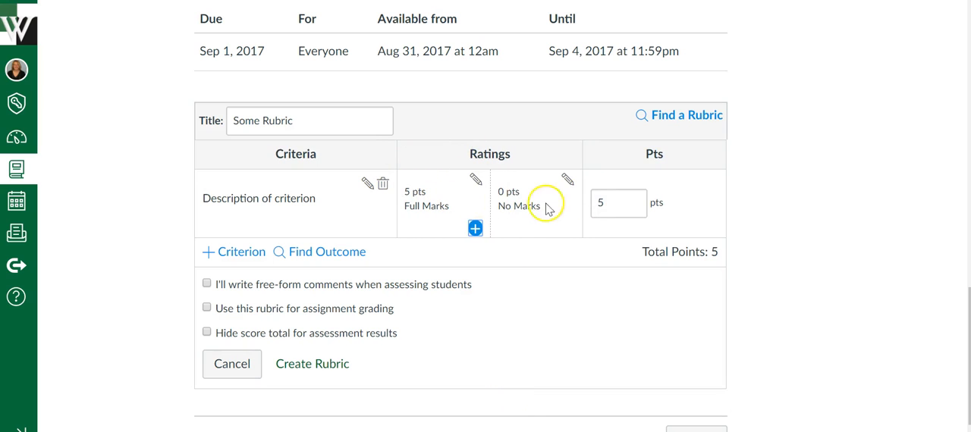
{"action": "mouse_move", "coordinate": [236, 256]}
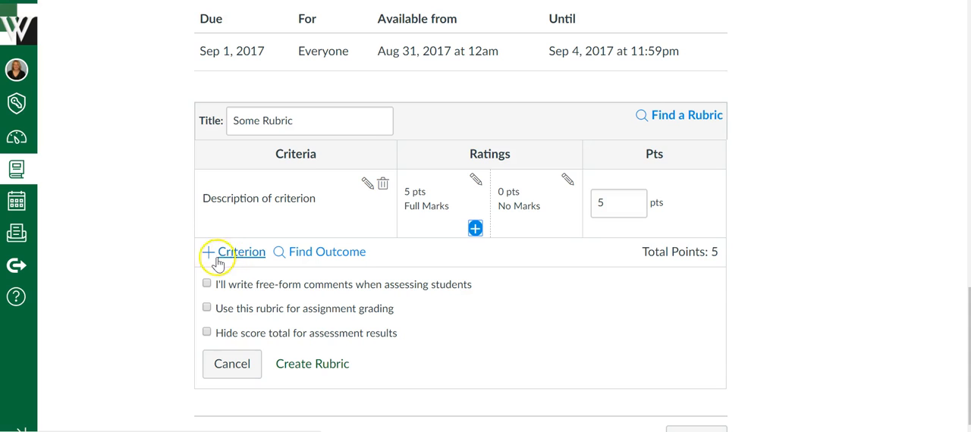
{"action": "mouse_move", "coordinate": [328, 258]}
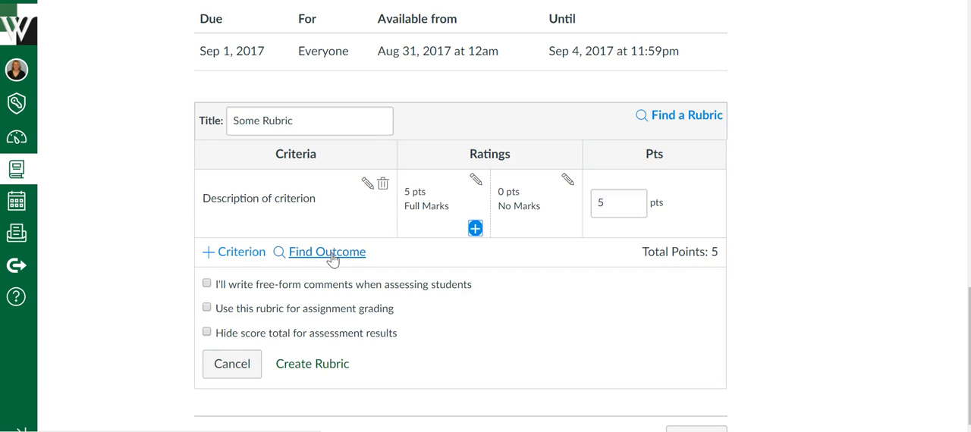
{"action": "mouse_move", "coordinate": [326, 252]}
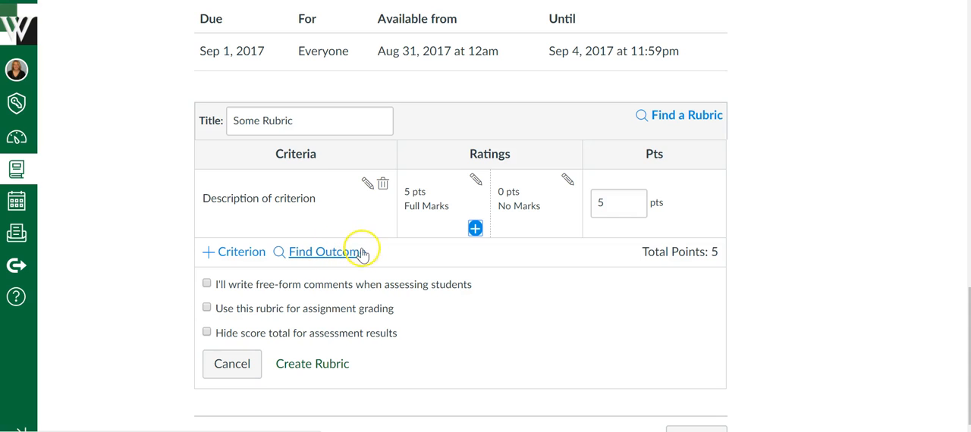
{"action": "mouse_move", "coordinate": [346, 256]}
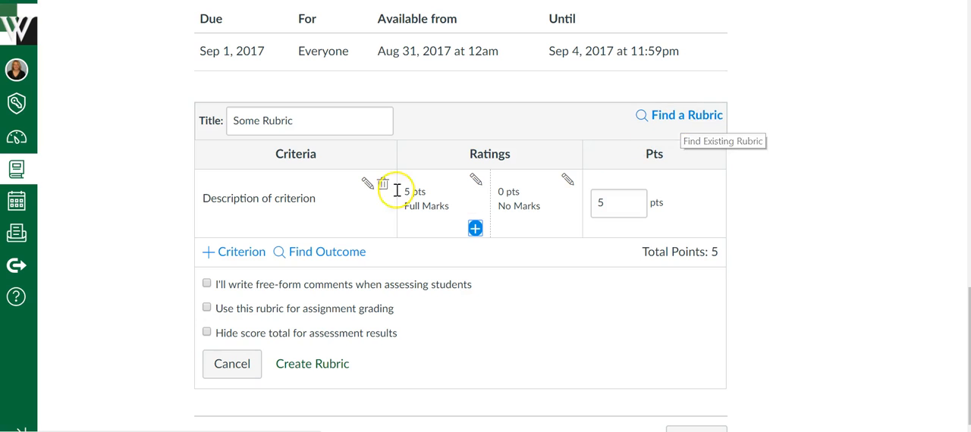
{"action": "mouse_move", "coordinate": [522, 297]}
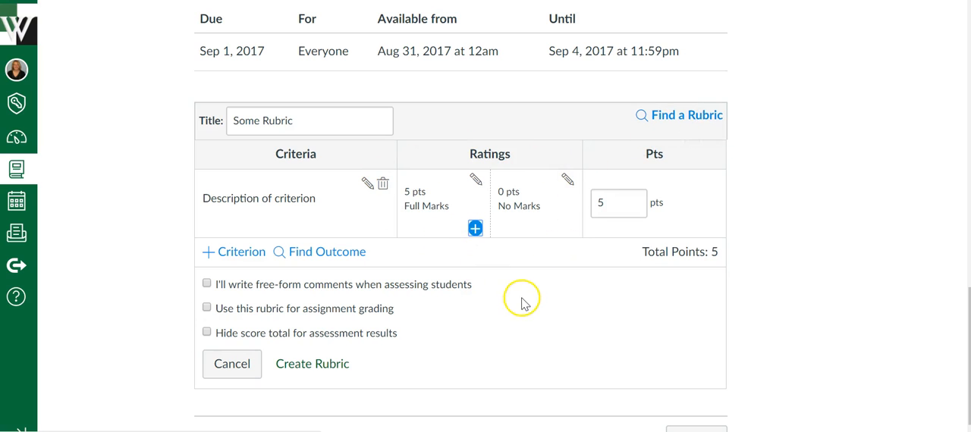
{"action": "mouse_move", "coordinate": [521, 305]}
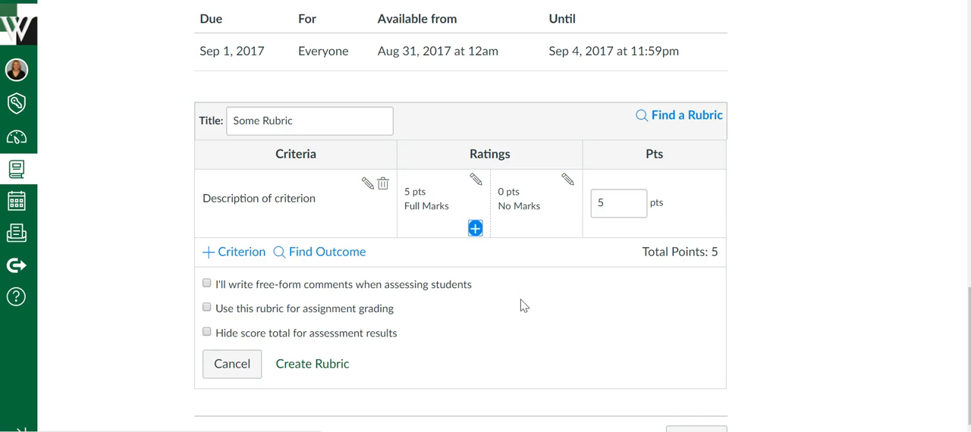
Mark Some Rubric to be used for assignment grading.
{"action": "scroll", "scroll_direction": "down", "scroll_amount": 3}
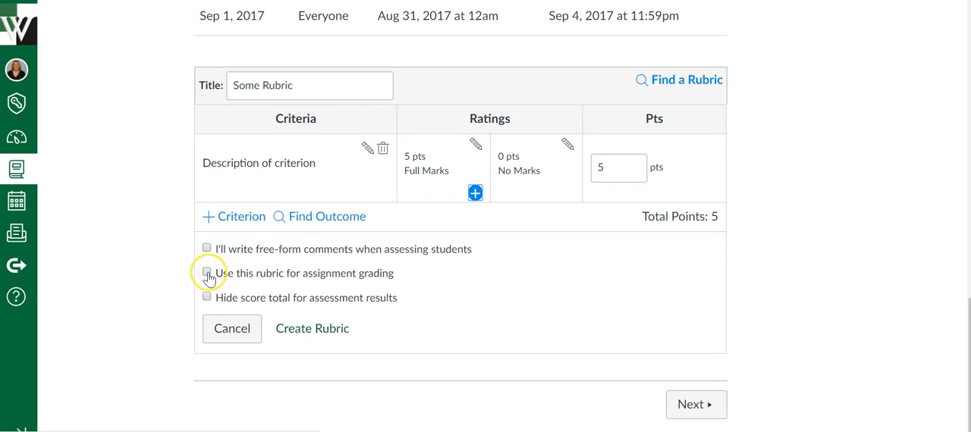
{"action": "left_click", "coordinate": [207, 273]}
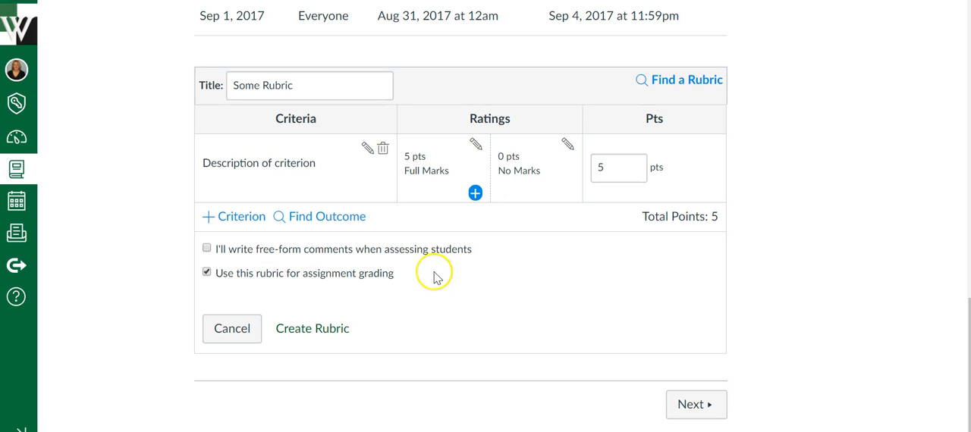
{"action": "mouse_move", "coordinate": [420, 288]}
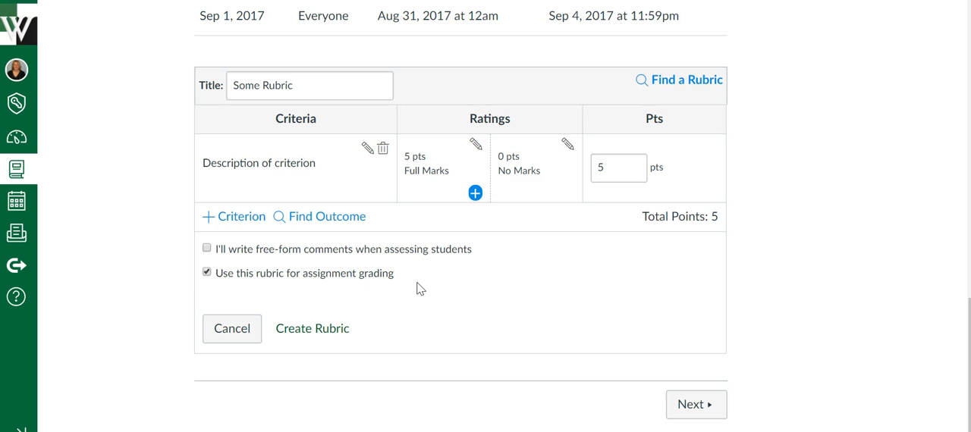
{"action": "mouse_move", "coordinate": [403, 198]}
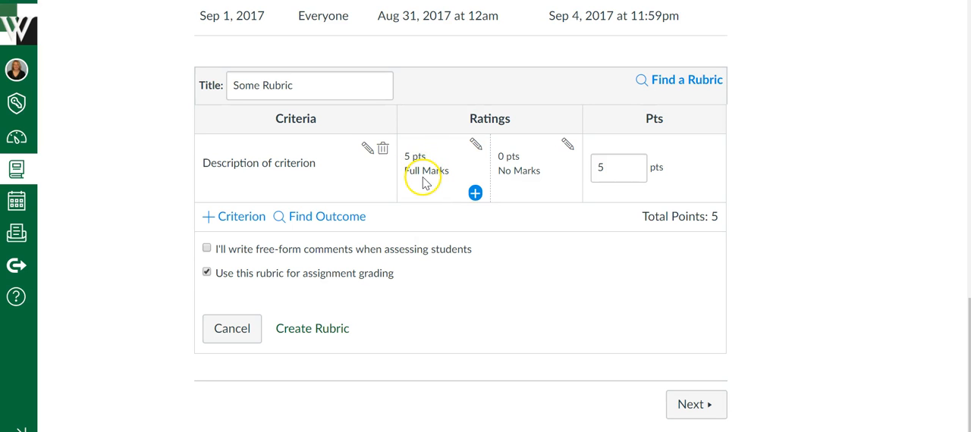
{"action": "mouse_move", "coordinate": [409, 285]}
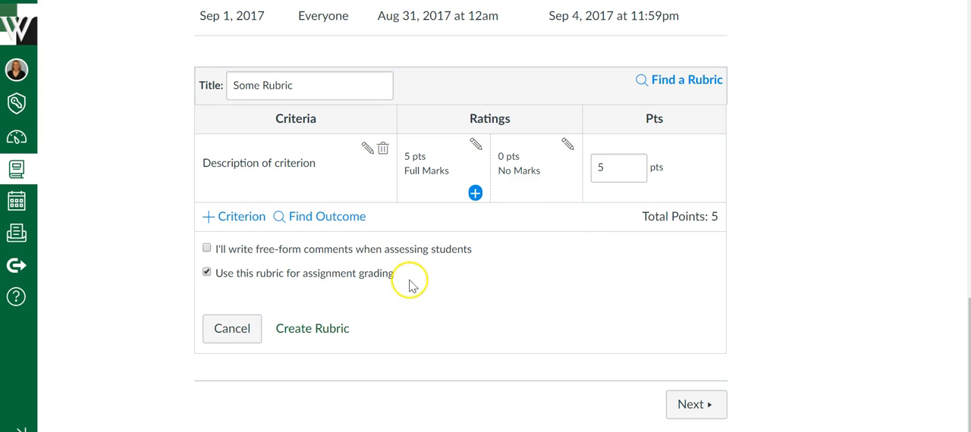
{"action": "mouse_move", "coordinate": [530, 190]}
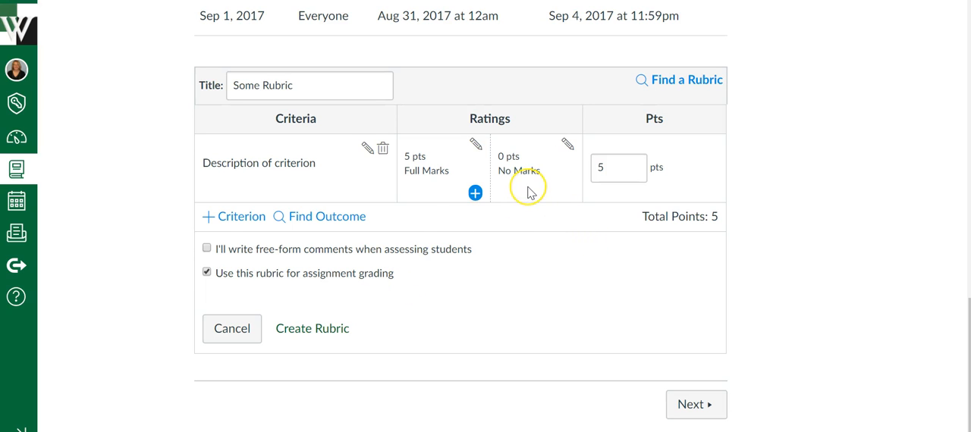
{"action": "mouse_move", "coordinate": [529, 191]}
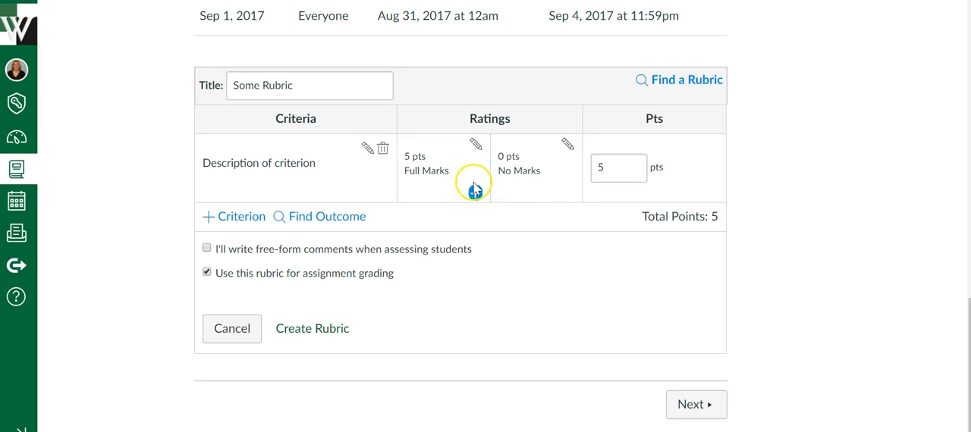
{"action": "mouse_move", "coordinate": [473, 191]}
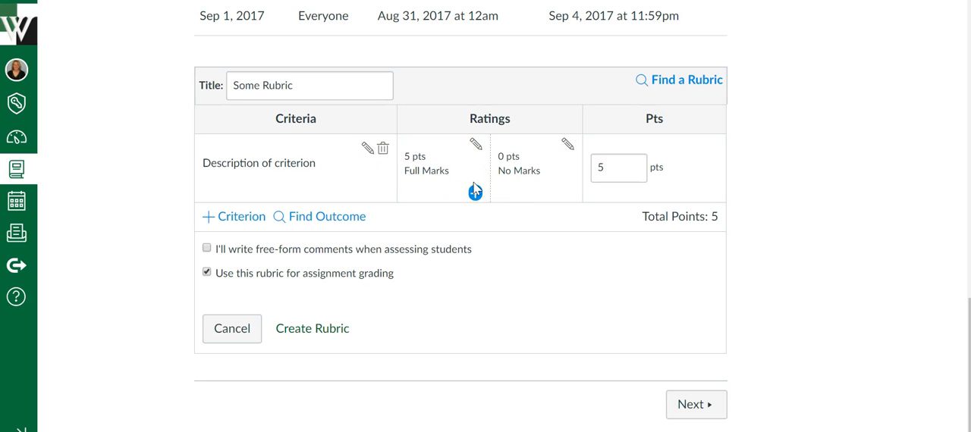
{"action": "mouse_move", "coordinate": [306, 276]}
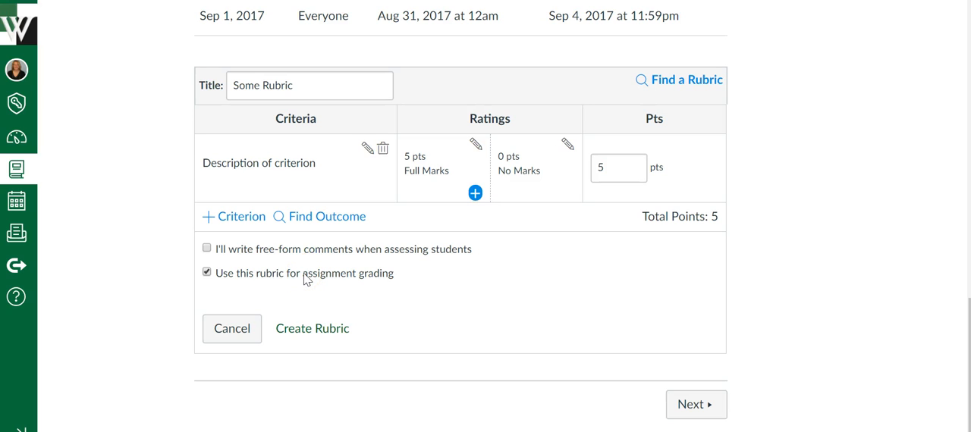
Turn off 'Use this rubric for assignment grading' for Some Rubric.
{"action": "left_click", "coordinate": [206, 271]}
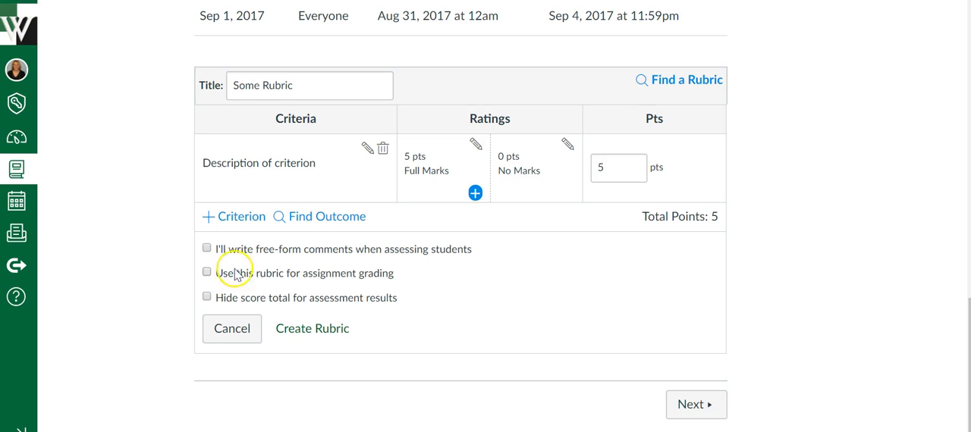
{"action": "mouse_move", "coordinate": [408, 279]}
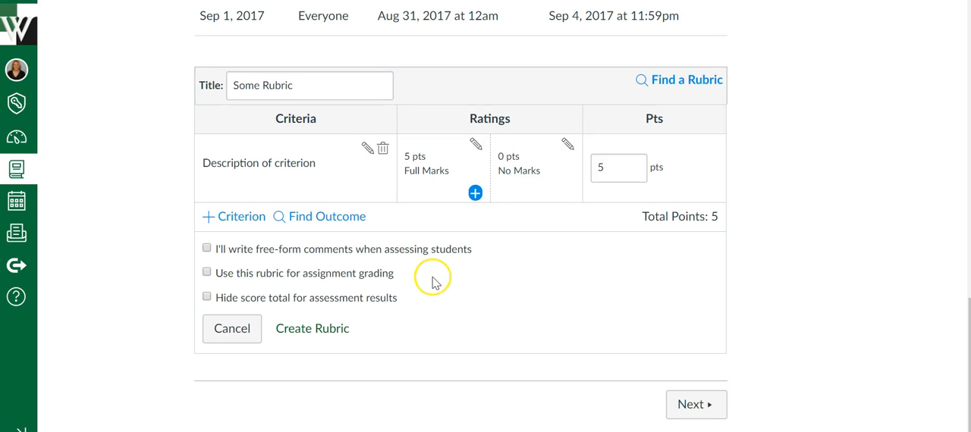
{"action": "mouse_move", "coordinate": [216, 273]}
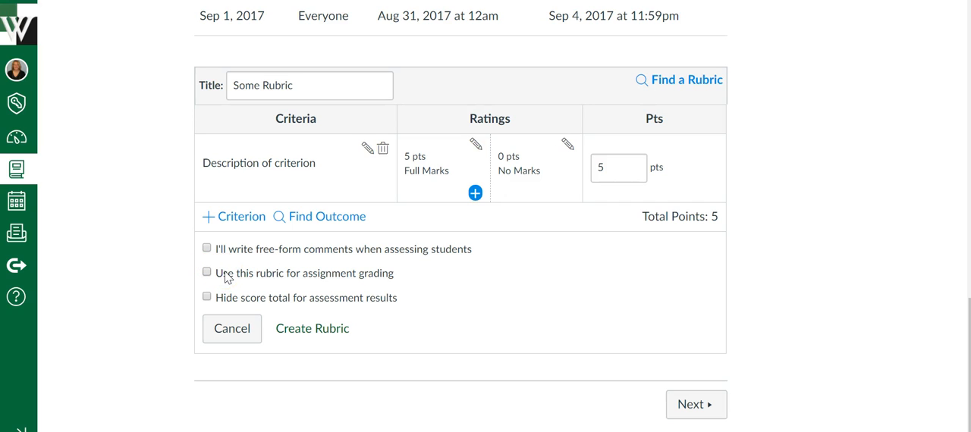
{"action": "mouse_move", "coordinate": [447, 287]}
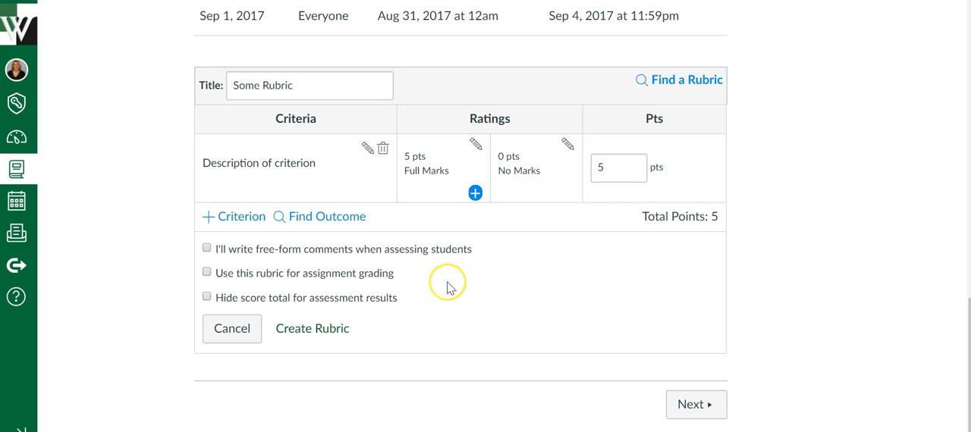
{"action": "mouse_move", "coordinate": [449, 288]}
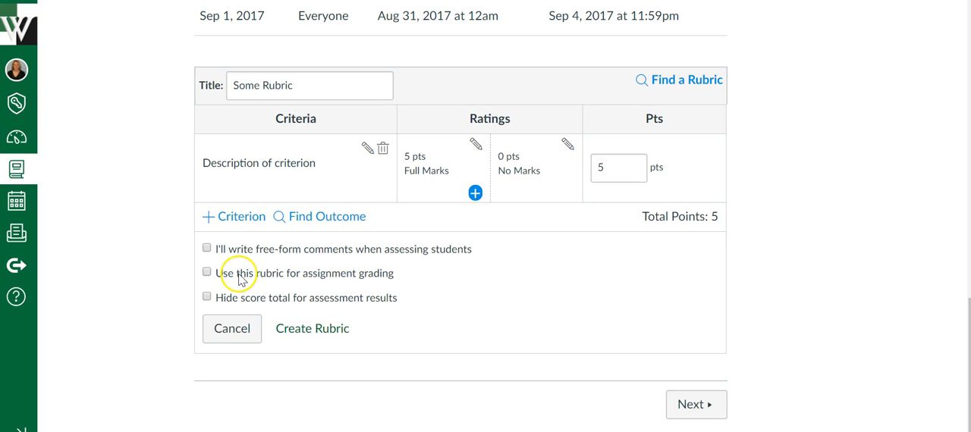
{"action": "mouse_move", "coordinate": [476, 170]}
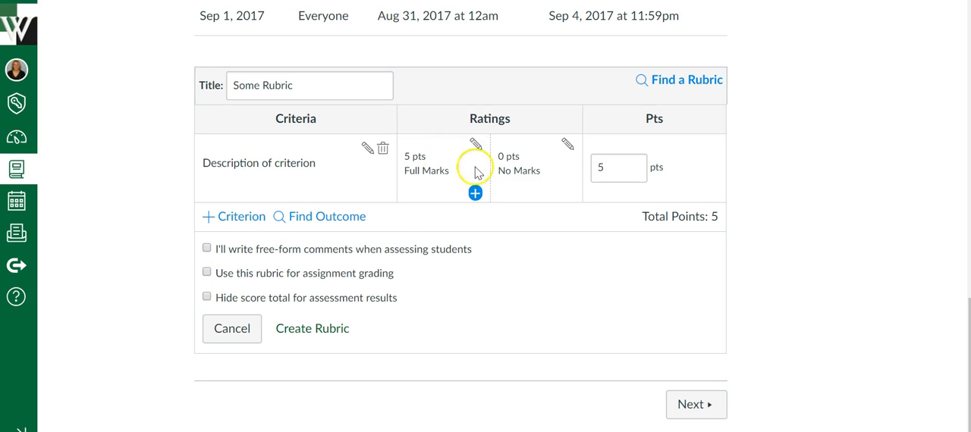
{"action": "mouse_move", "coordinate": [534, 168]}
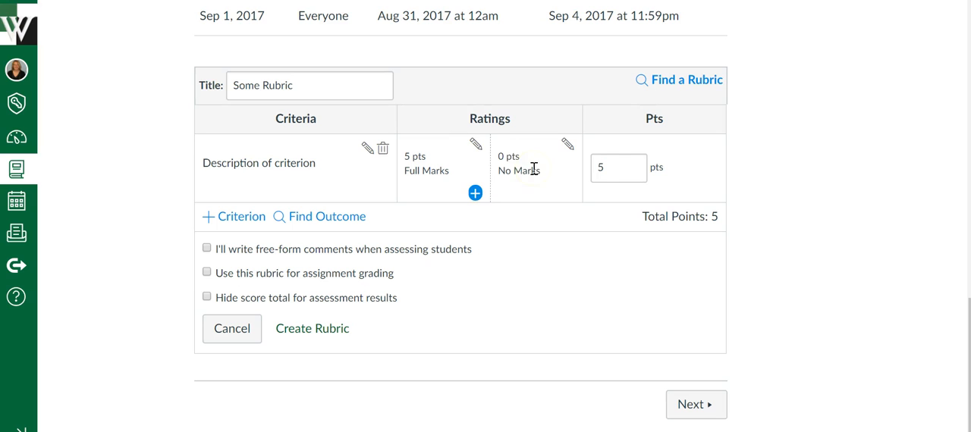
{"action": "mouse_move", "coordinate": [458, 164]}
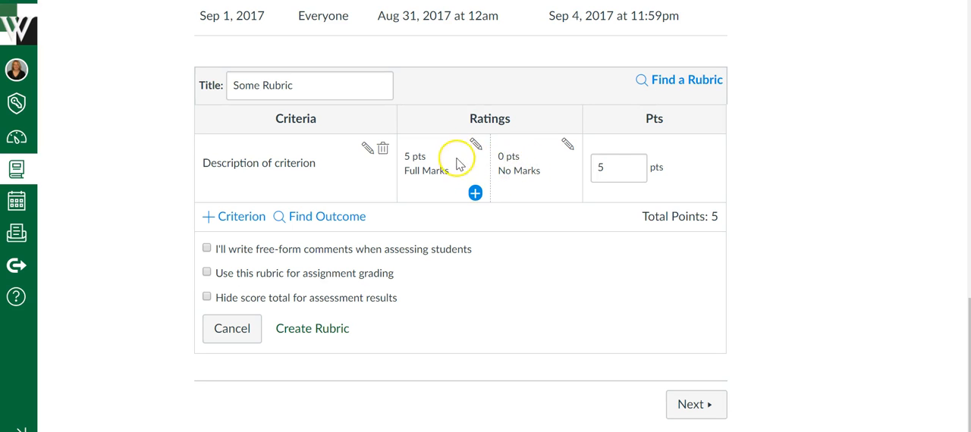
{"action": "mouse_move", "coordinate": [521, 167]}
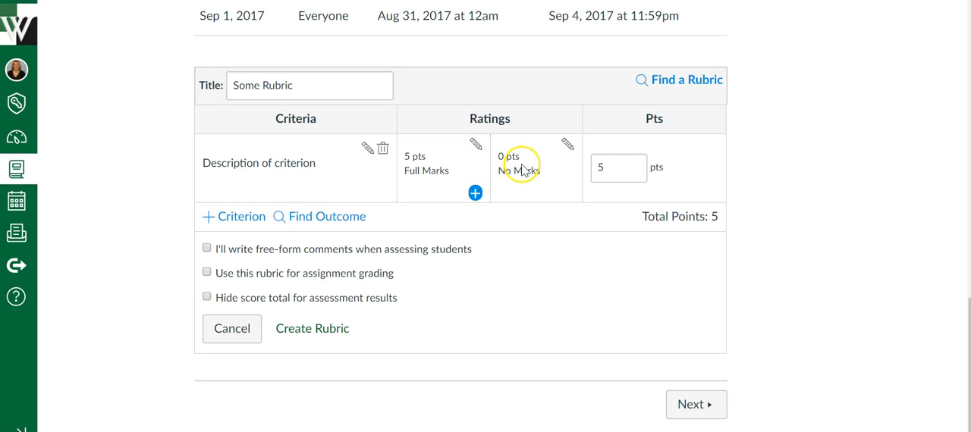
{"action": "mouse_move", "coordinate": [294, 253]}
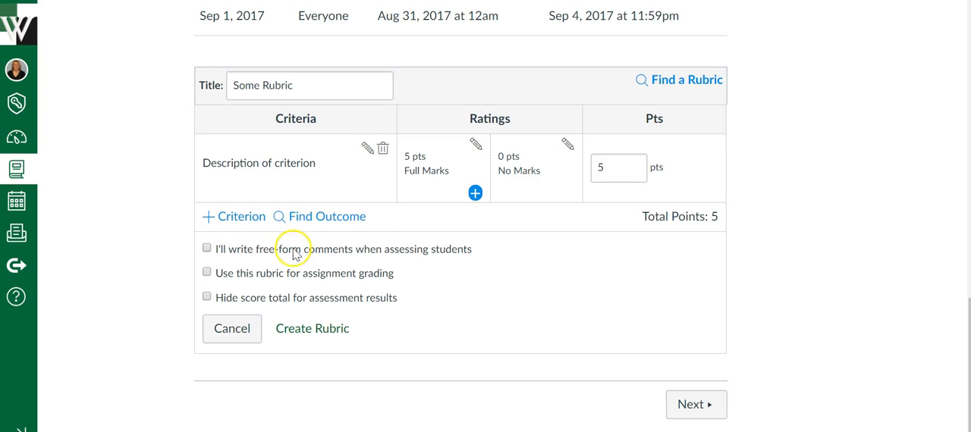
{"action": "mouse_move", "coordinate": [370, 250]}
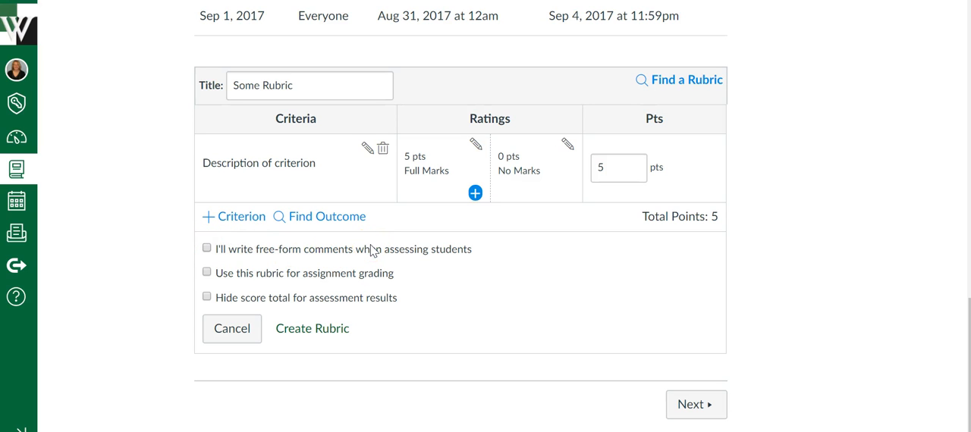
{"action": "mouse_move", "coordinate": [267, 185]}
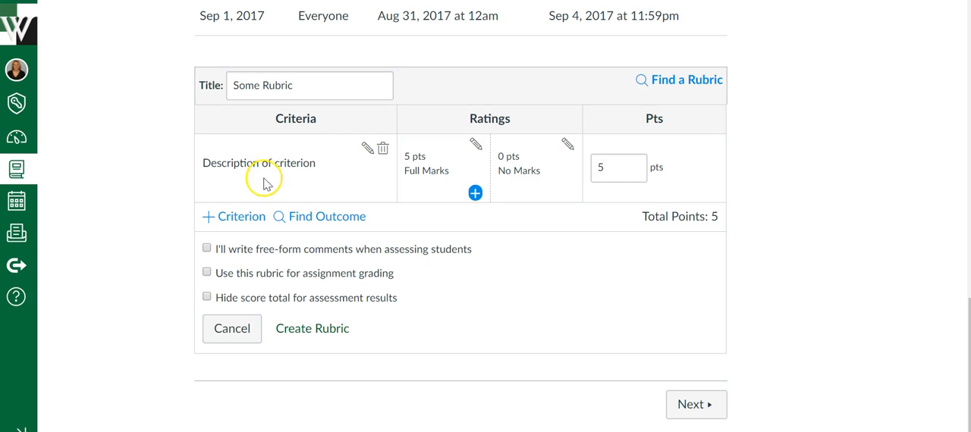
{"action": "mouse_move", "coordinate": [531, 135]}
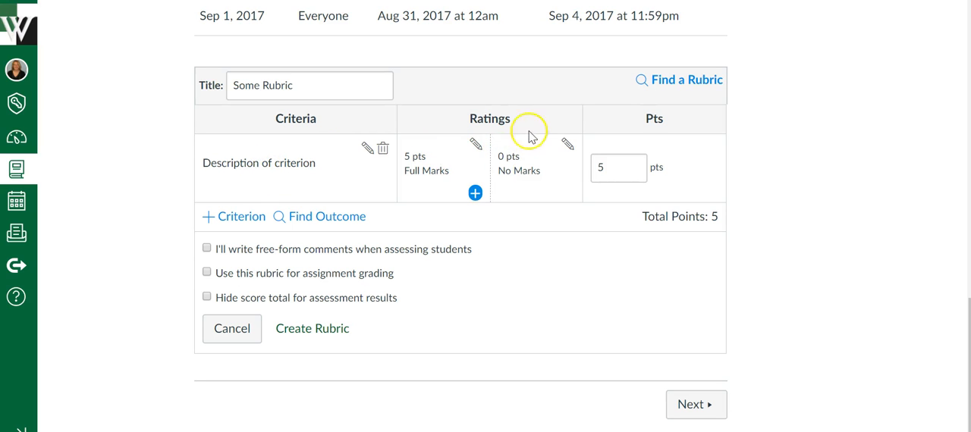
{"action": "mouse_move", "coordinate": [392, 252]}
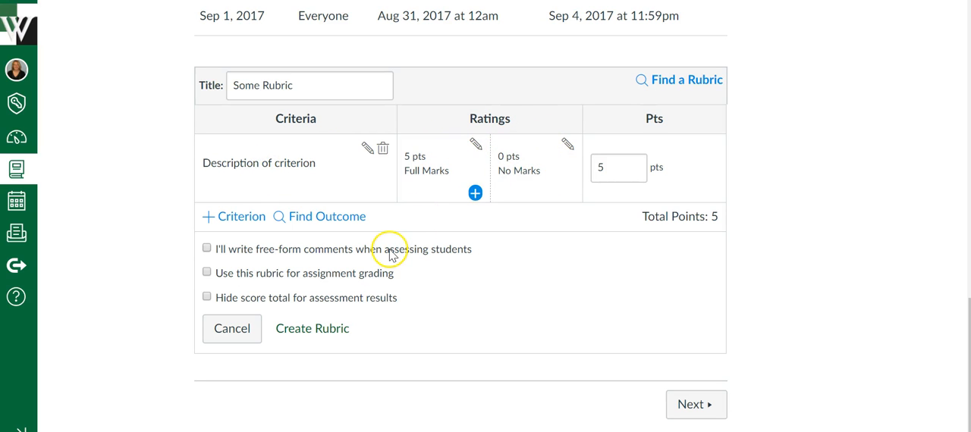
{"action": "mouse_move", "coordinate": [242, 256]}
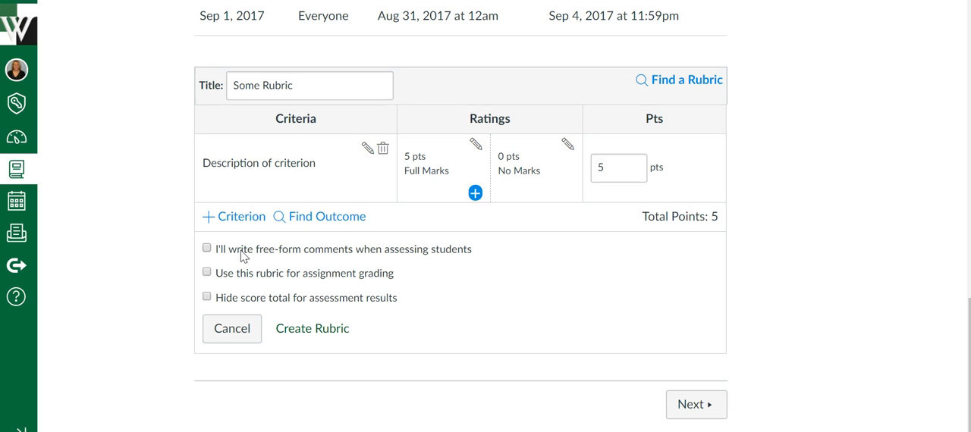
{"action": "mouse_move", "coordinate": [522, 169]}
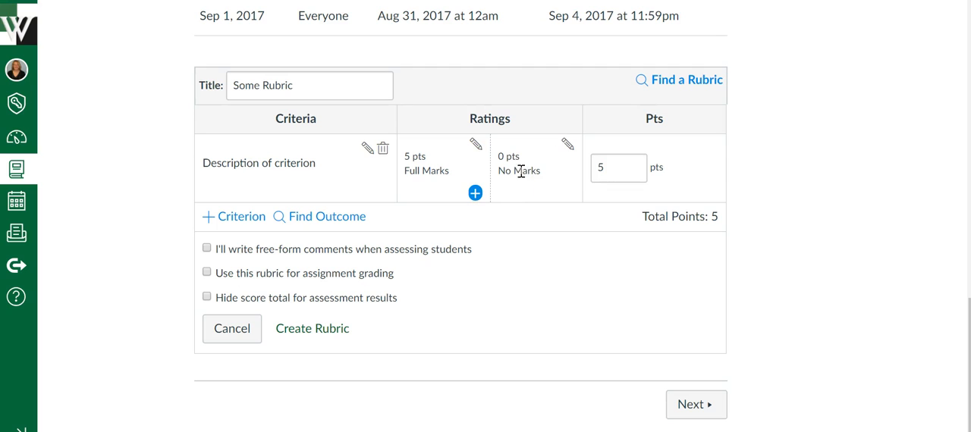
{"action": "mouse_move", "coordinate": [513, 191]}
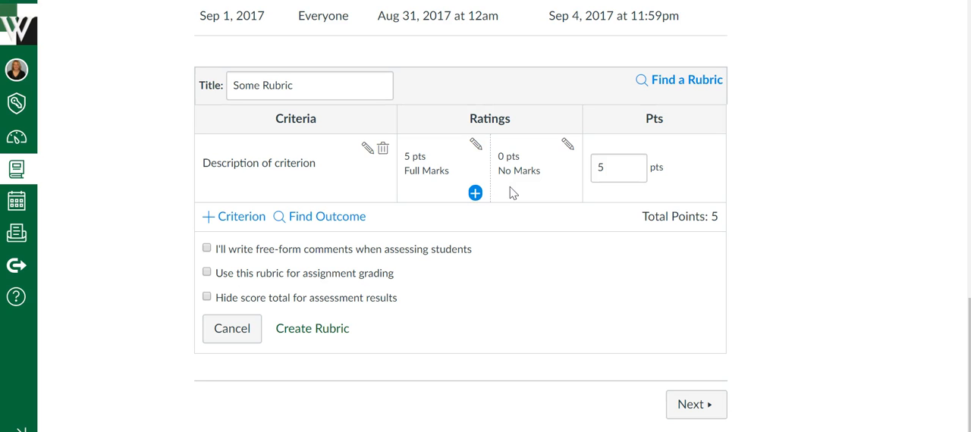
{"action": "mouse_move", "coordinate": [363, 255]}
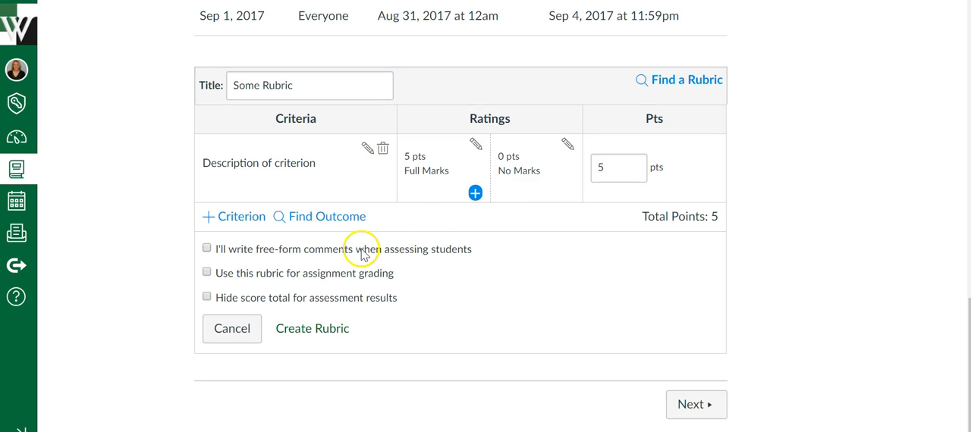
{"action": "mouse_move", "coordinate": [504, 170]}
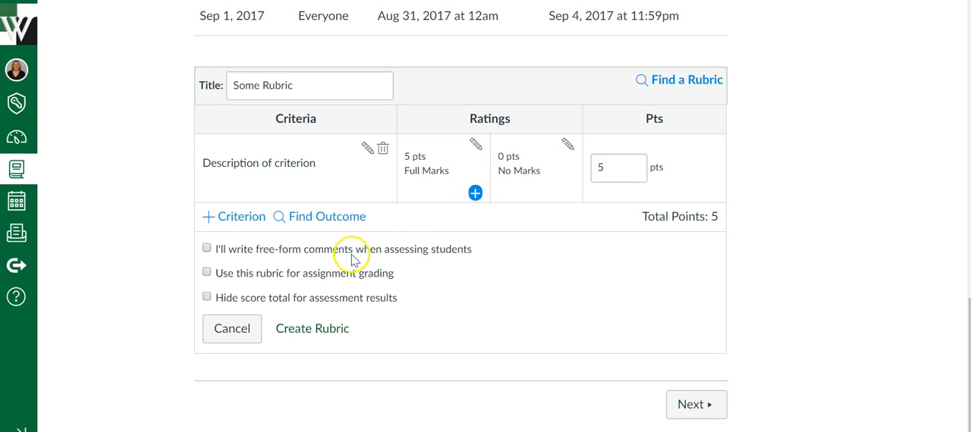
{"action": "mouse_move", "coordinate": [244, 306]}
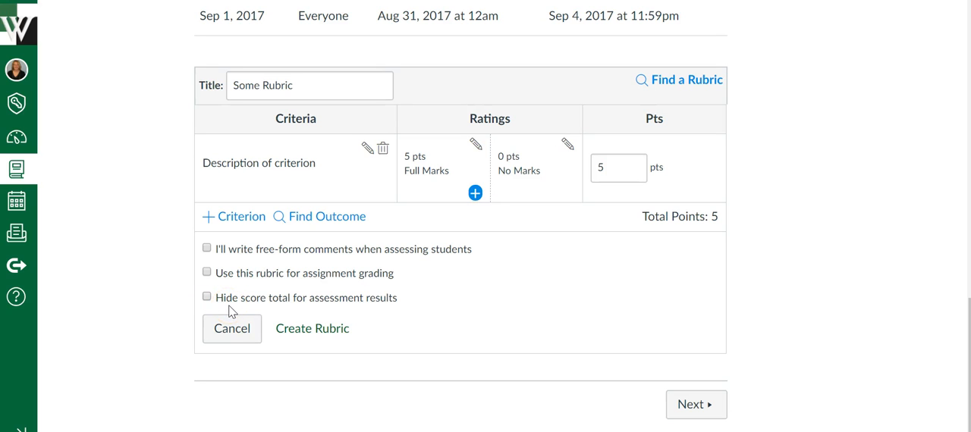
{"action": "mouse_move", "coordinate": [230, 313]}
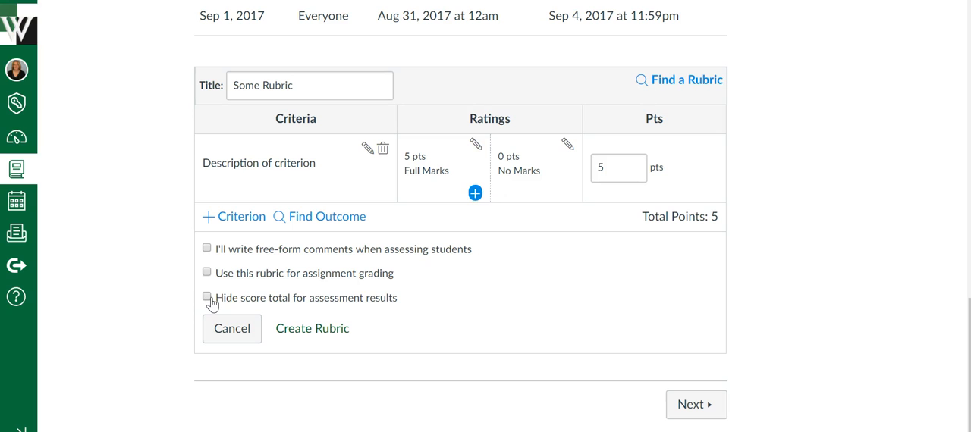
Re-enable assignment grading and create Some Rubric on the assignment.
{"action": "left_click", "coordinate": [206, 273]}
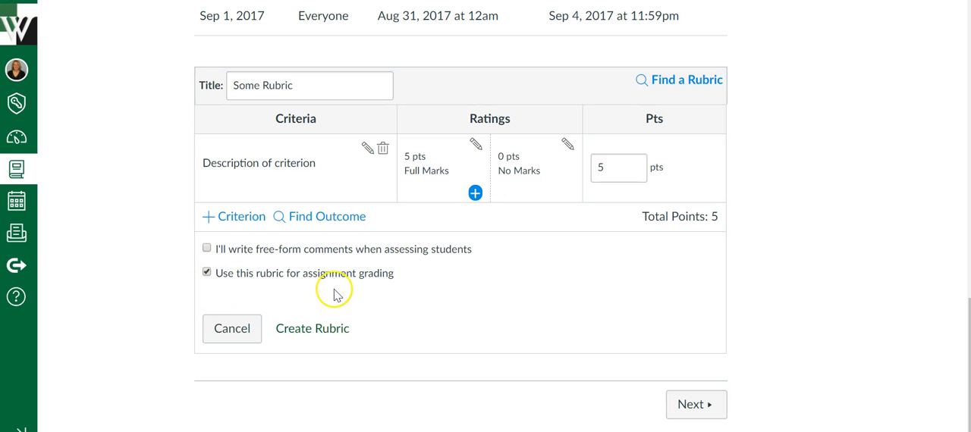
{"action": "mouse_move", "coordinate": [313, 327]}
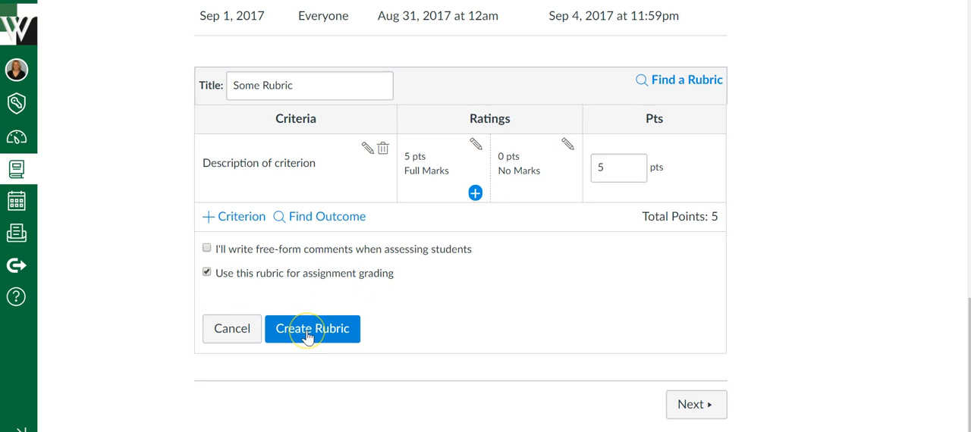
{"action": "left_click", "coordinate": [312, 328]}
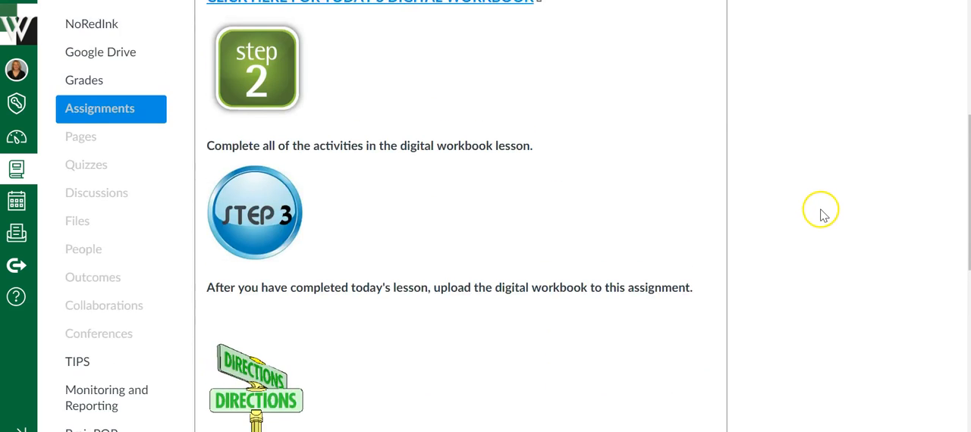
{"action": "scroll", "scroll_direction": "up", "scroll_amount": 3}
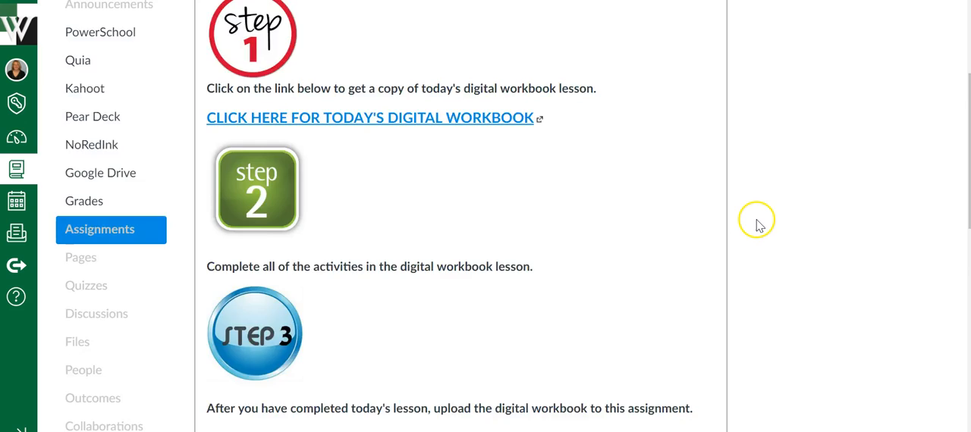
{"action": "scroll", "scroll_direction": "down", "scroll_amount": 3}
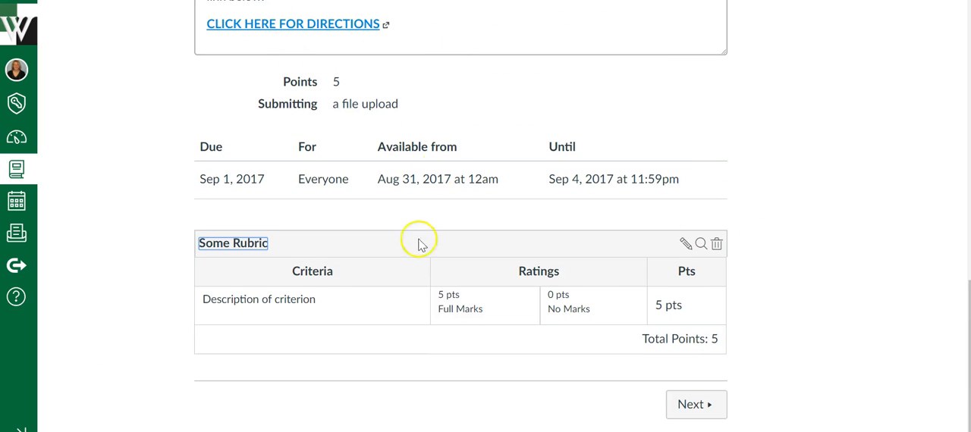
{"action": "mouse_move", "coordinate": [757, 316]}
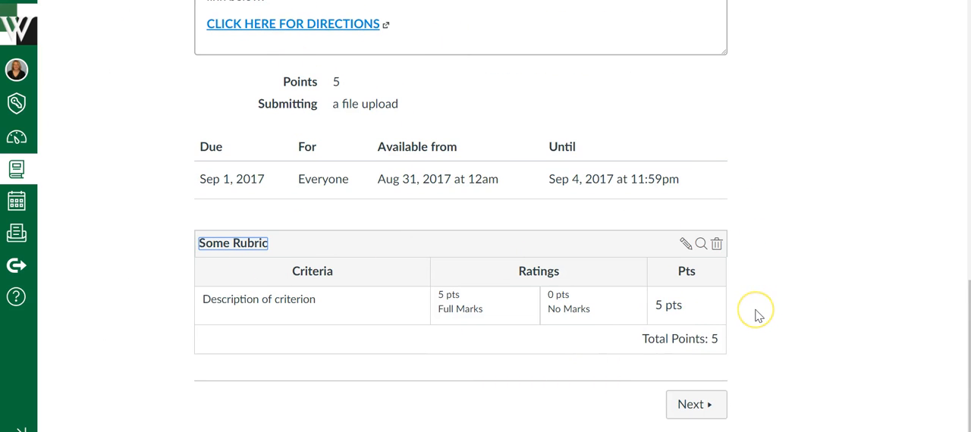
{"action": "mouse_move", "coordinate": [758, 317]}
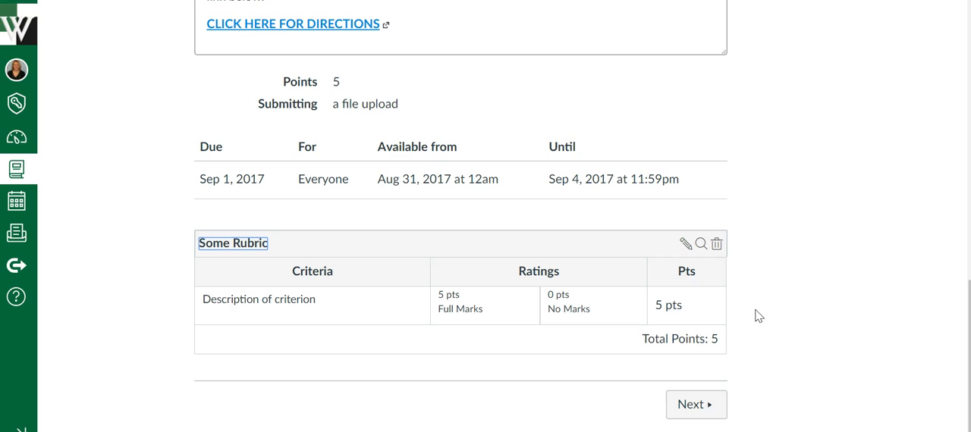